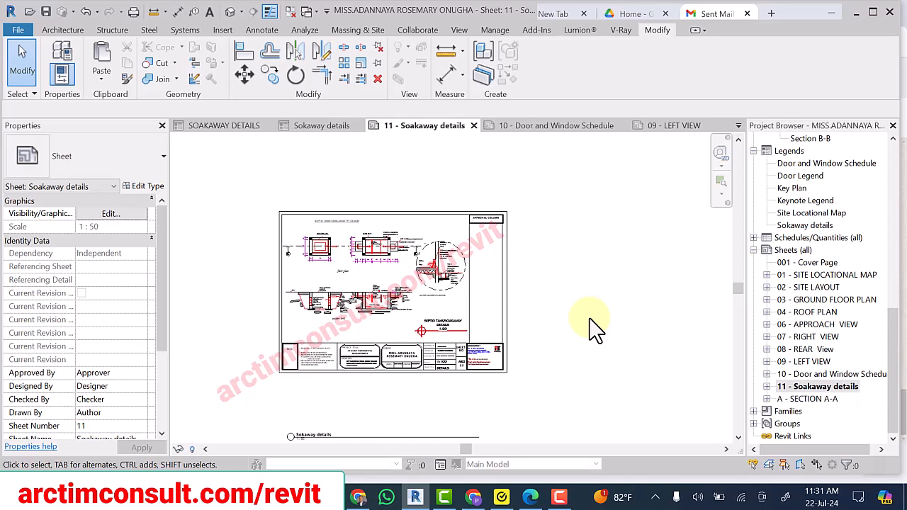
pyautogui.moveTo(570, 271)
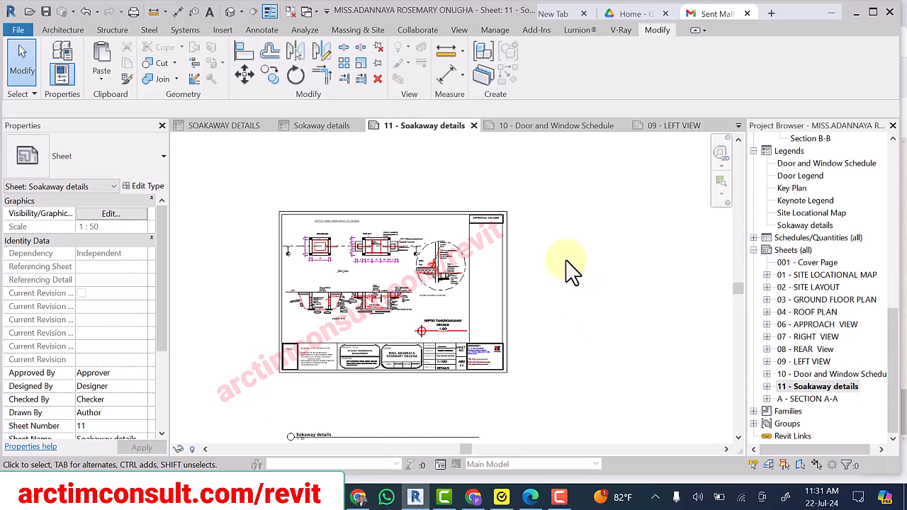
pyautogui.moveTo(536, 29)
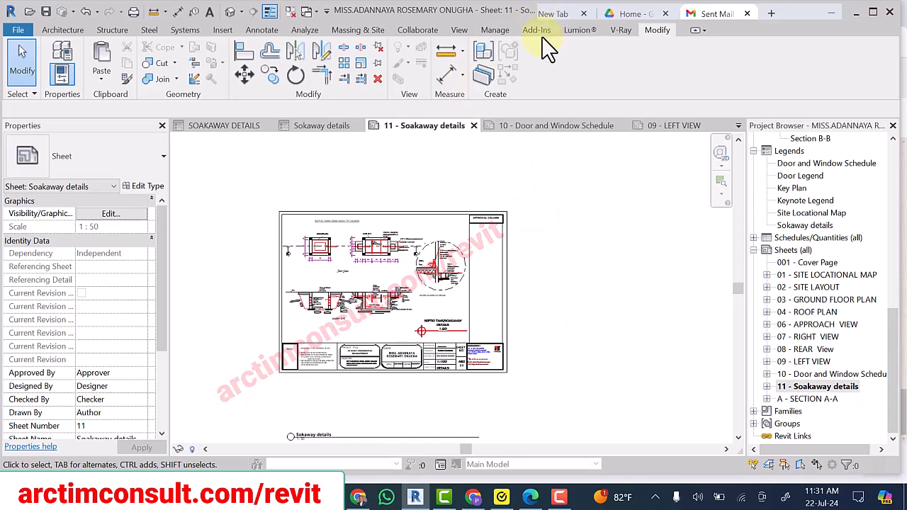
pyautogui.moveTo(591, 326)
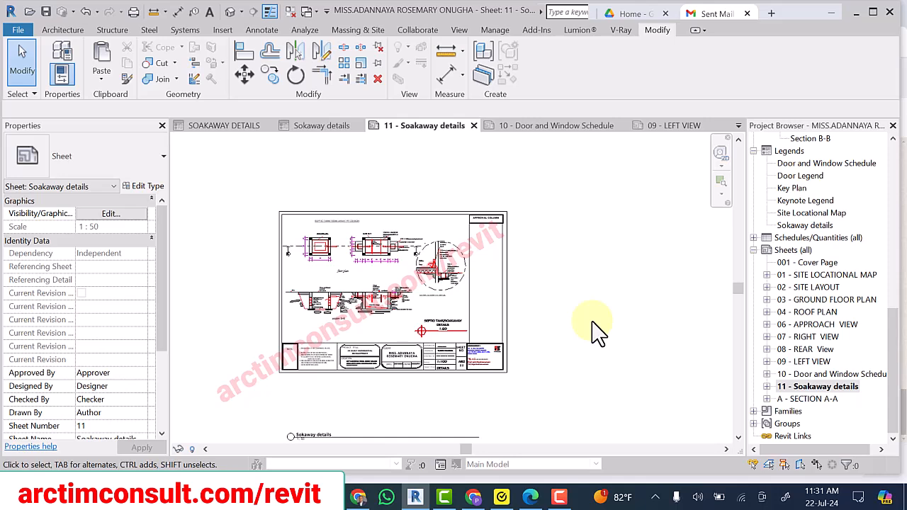
pyautogui.moveTo(627, 272)
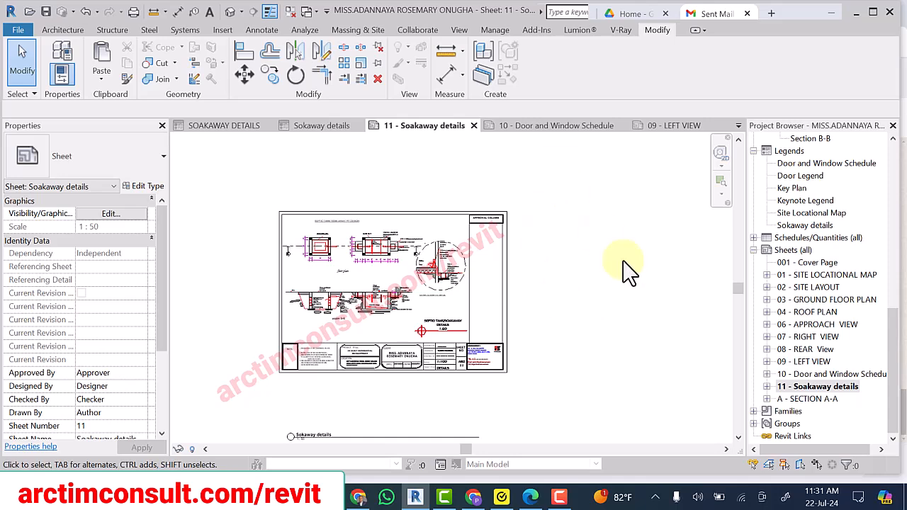
pyautogui.moveTo(783, 287)
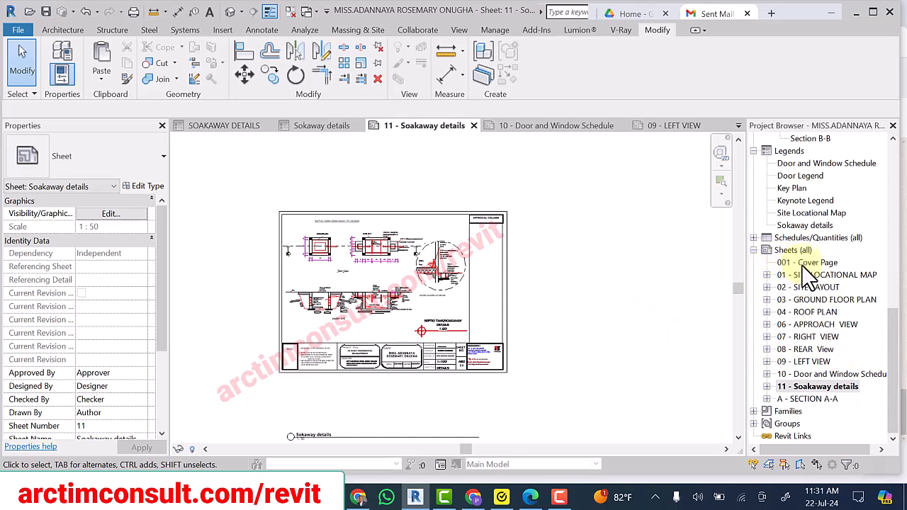
pyautogui.moveTo(818, 421)
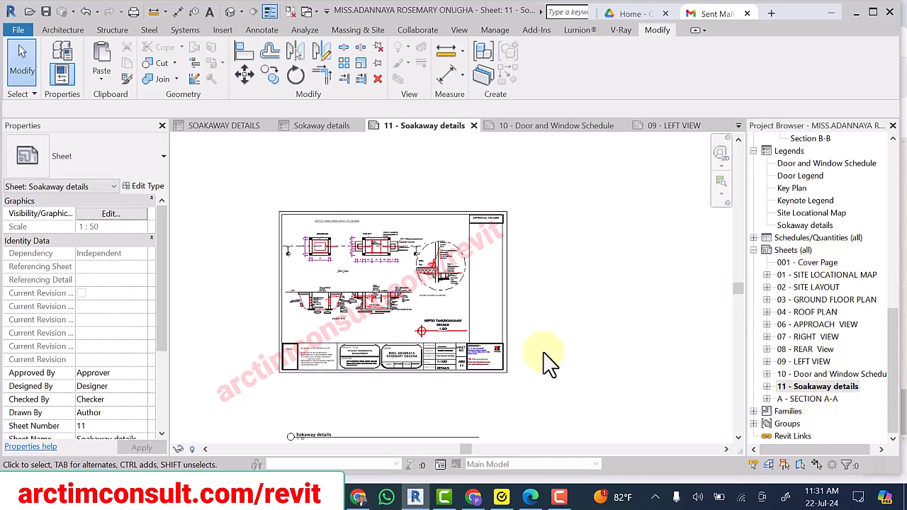
pyautogui.moveTo(503, 347)
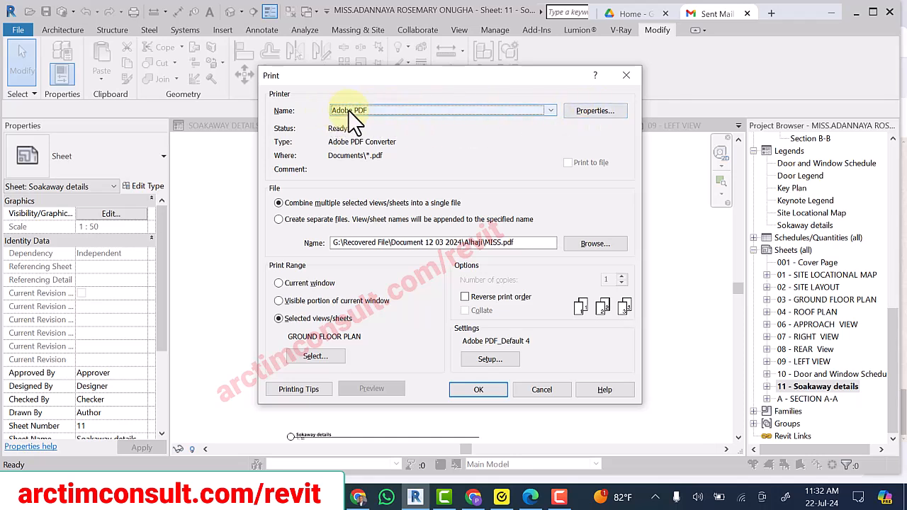
# - Choose Adobe PDF as printer, combining selected views/sheets into a single file
pyautogui.click(550, 109)
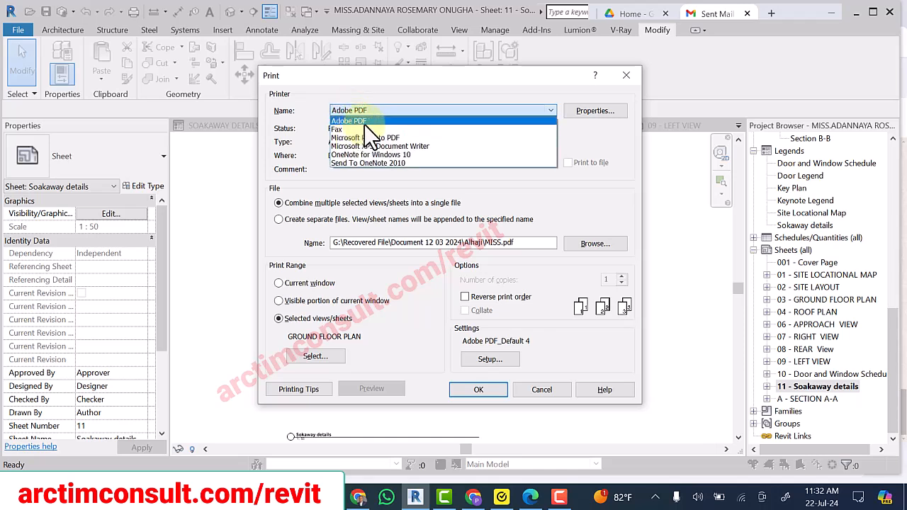
pyautogui.click(349, 121)
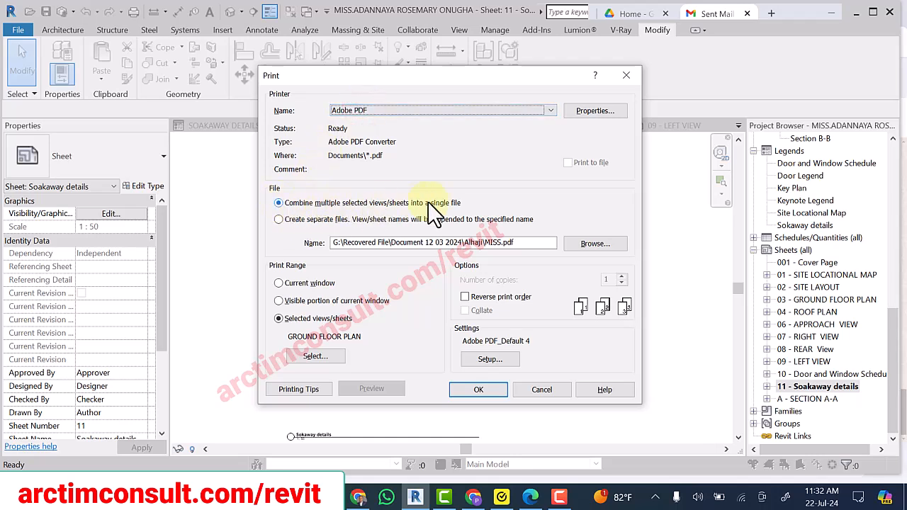
pyautogui.moveTo(386, 217)
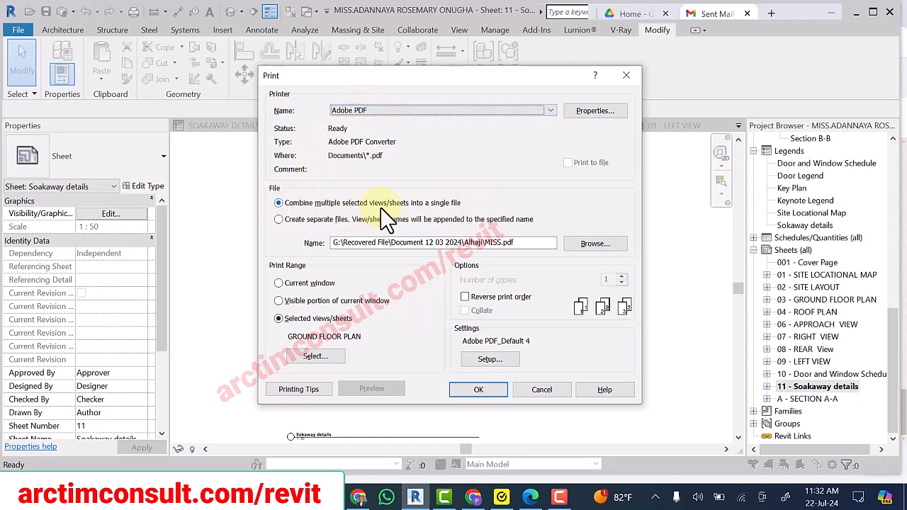
pyautogui.moveTo(453, 220)
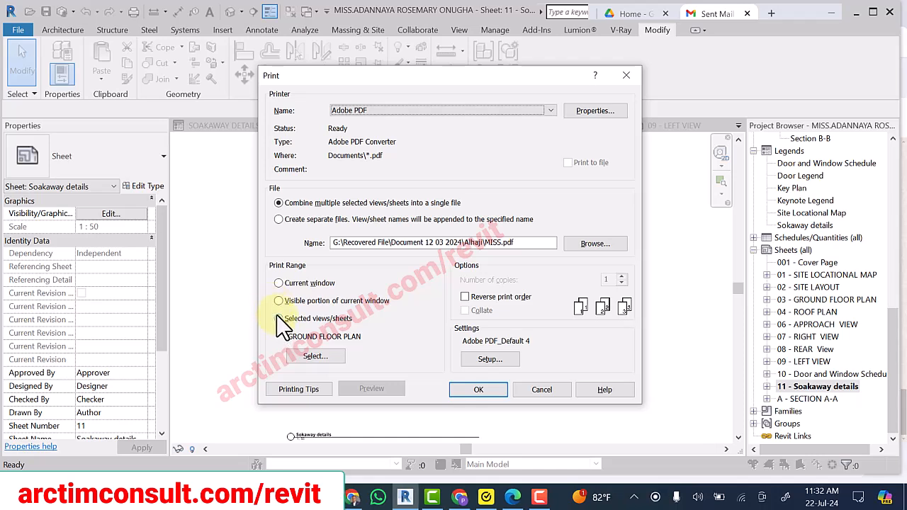
pyautogui.click(278, 318)
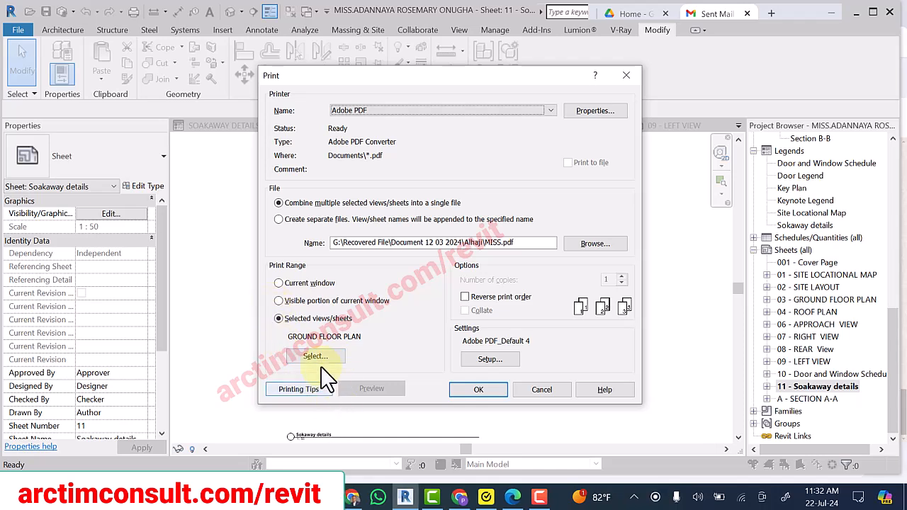
# - Hide views and check all twelve sheets, Cover Page through SECTION A-A
pyautogui.click(315, 356)
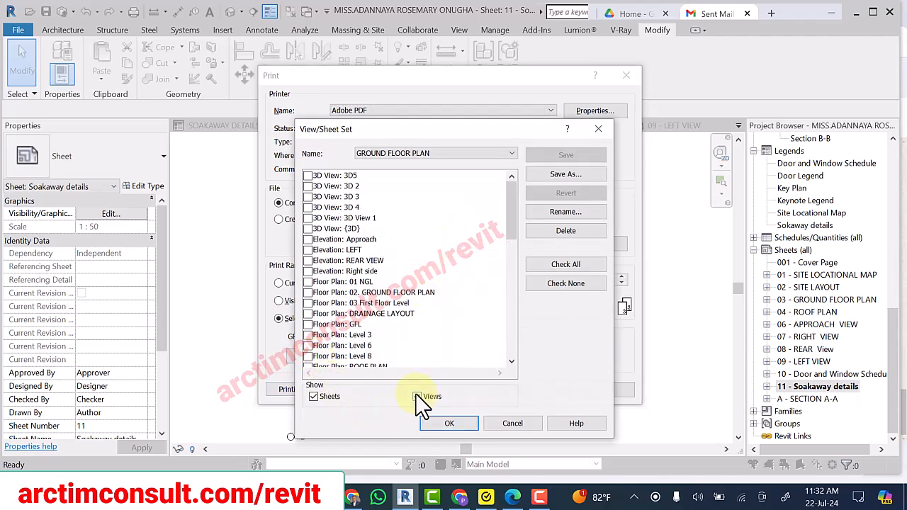
pyautogui.click(417, 396)
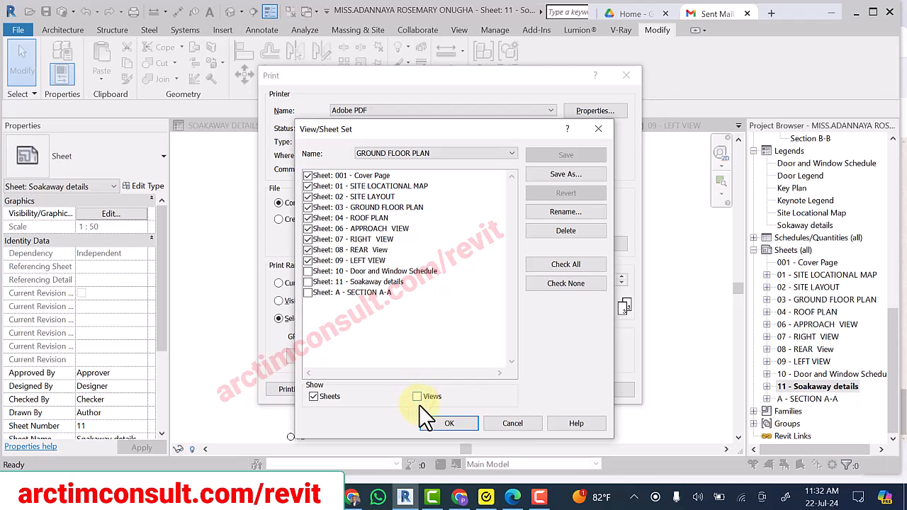
pyautogui.moveTo(333, 396)
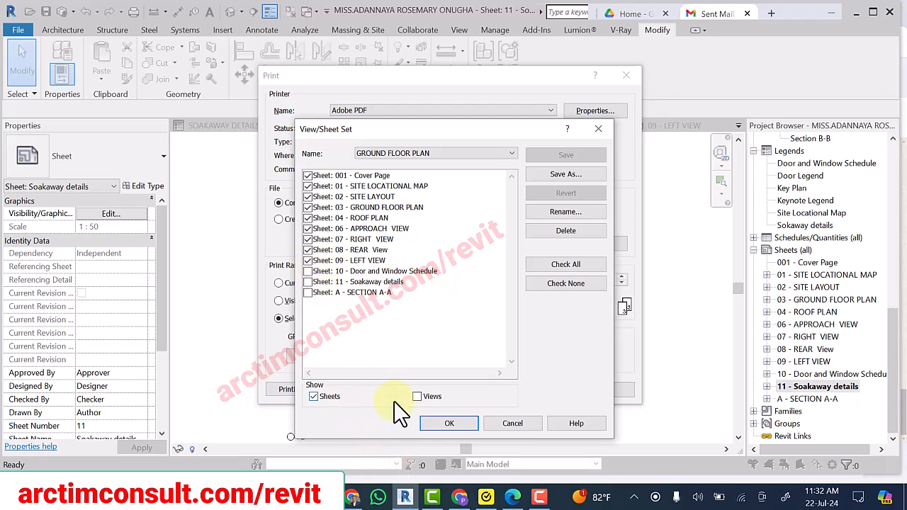
pyautogui.click(373, 271)
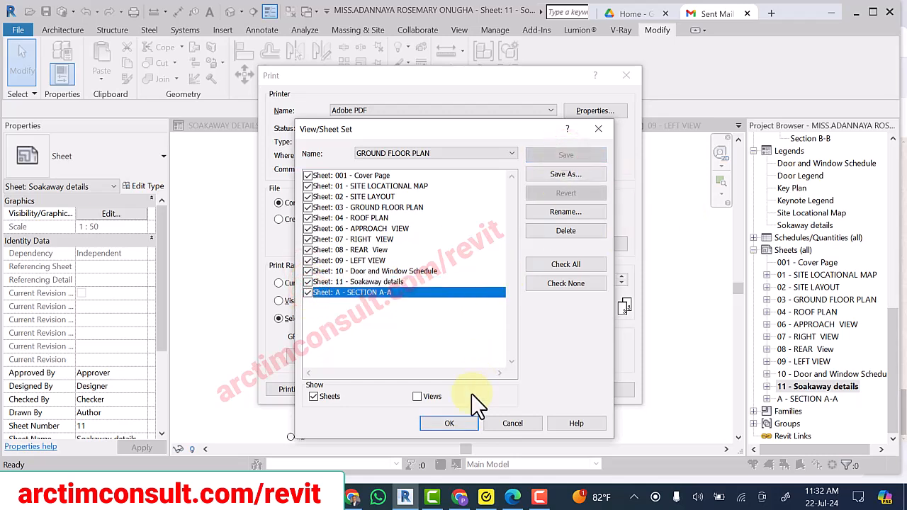
pyautogui.click(449, 423)
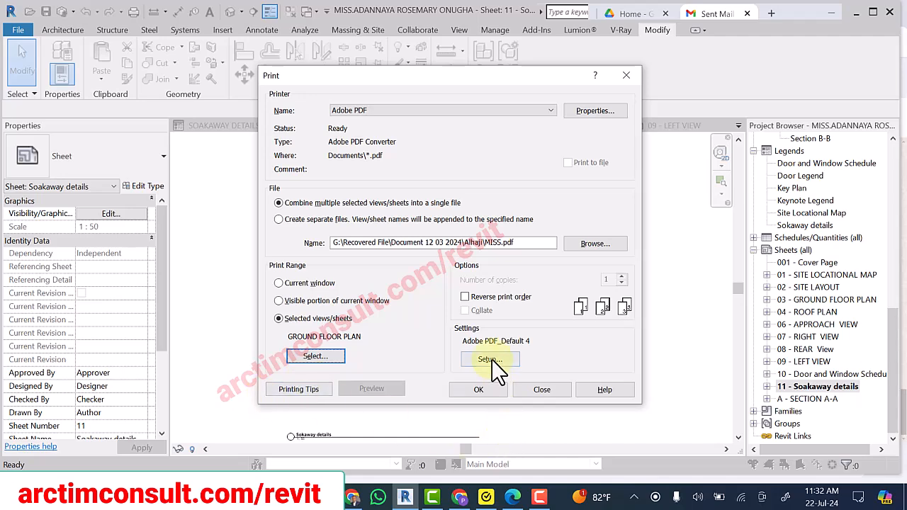
# - Keep A3 landscape with a user-defined corner offset and edit the horizontal offset
pyautogui.click(489, 360)
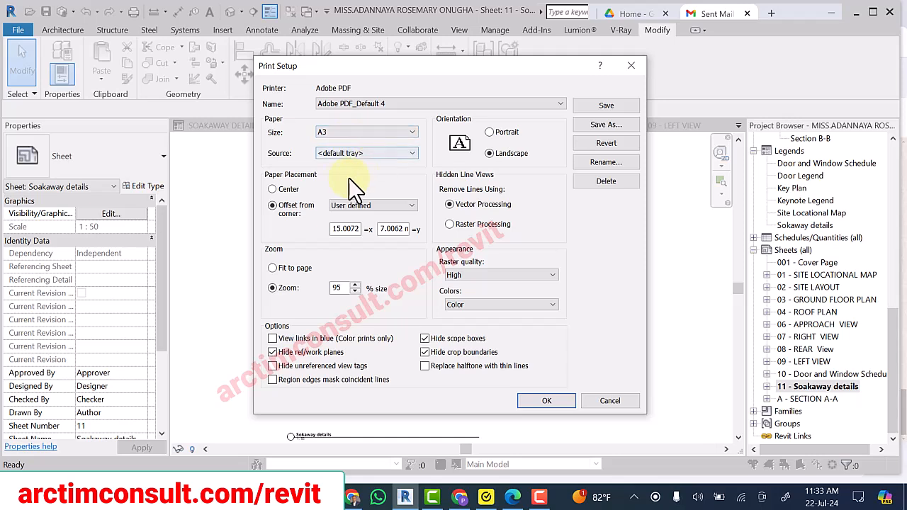
pyautogui.moveTo(337, 188)
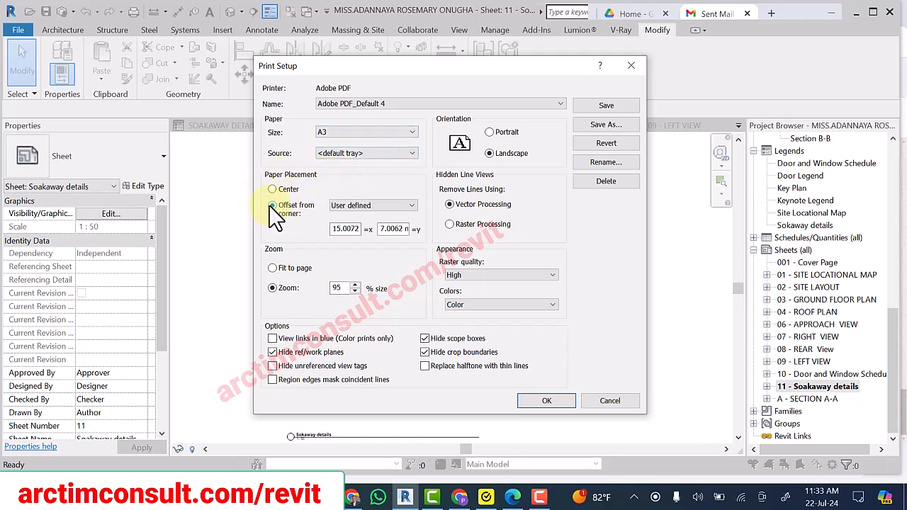
pyautogui.click(272, 205)
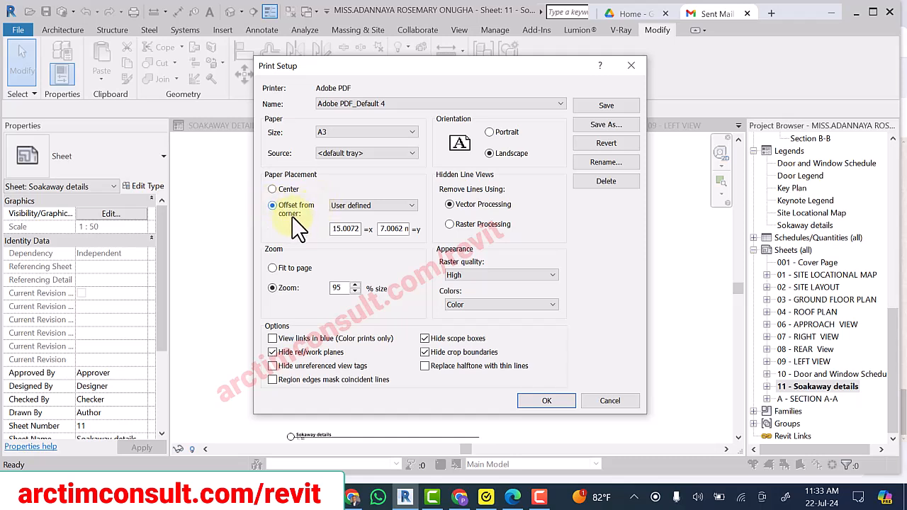
pyautogui.click(413, 205)
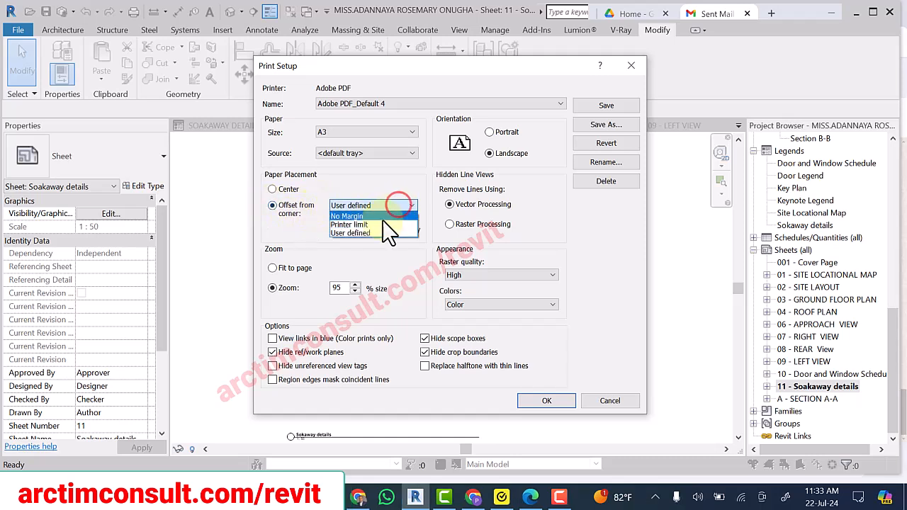
pyautogui.click(349, 232)
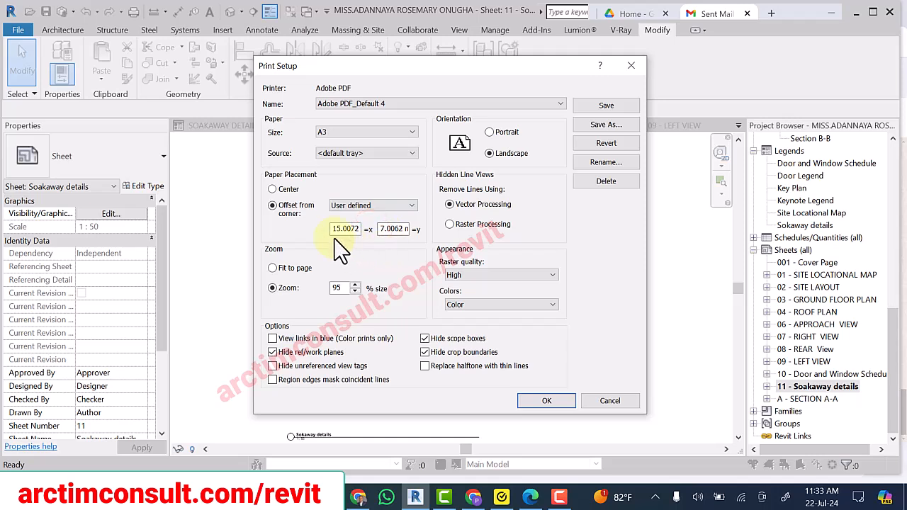
pyautogui.click(345, 229)
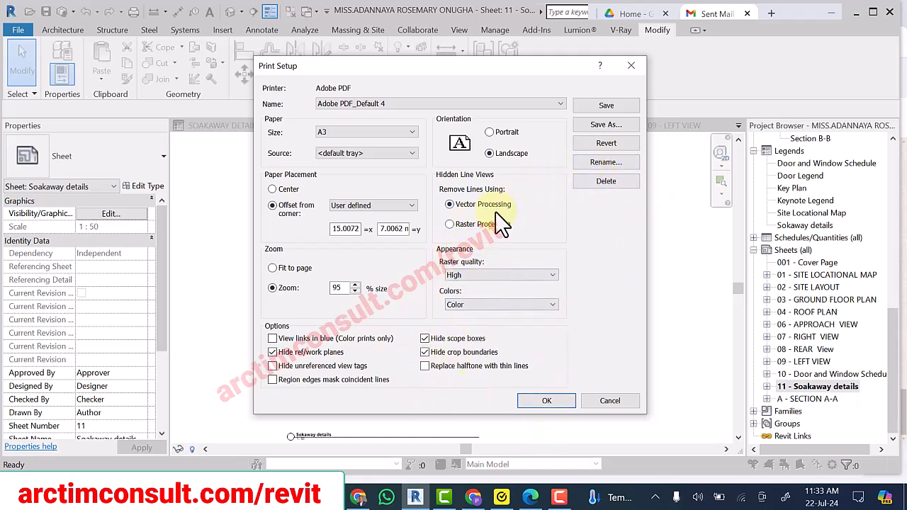
pyautogui.moveTo(546, 400)
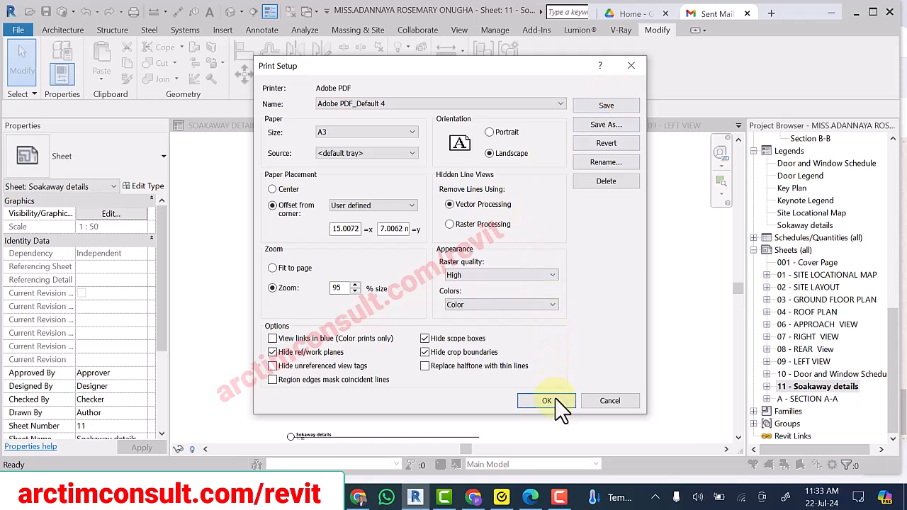
pyautogui.moveTo(585, 265)
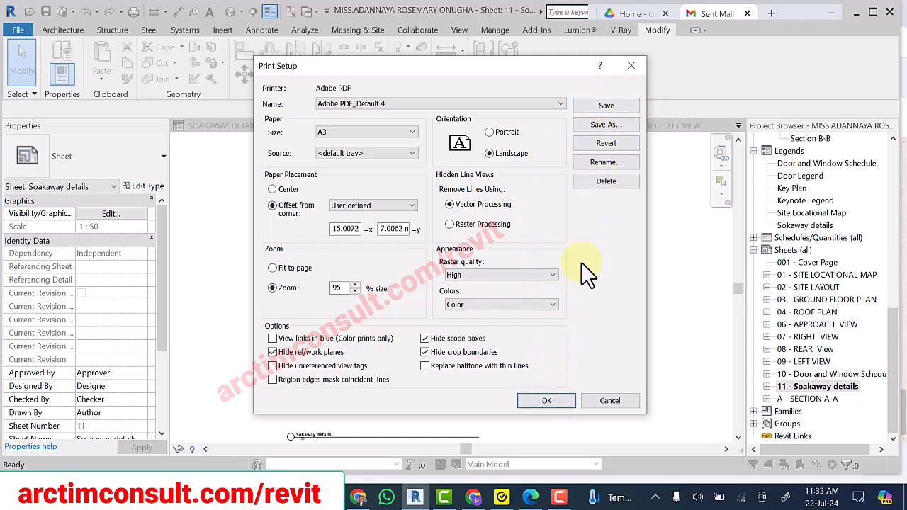
pyautogui.moveTo(545, 400)
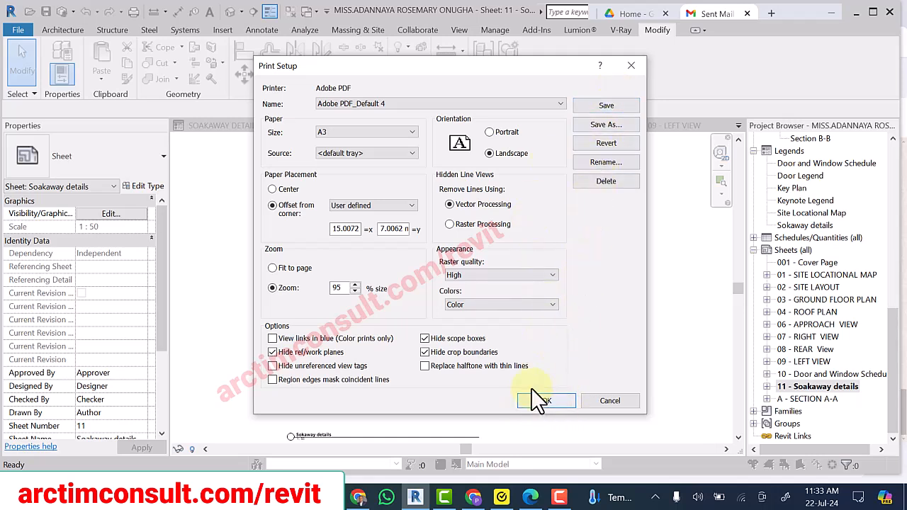
pyautogui.moveTo(606, 104)
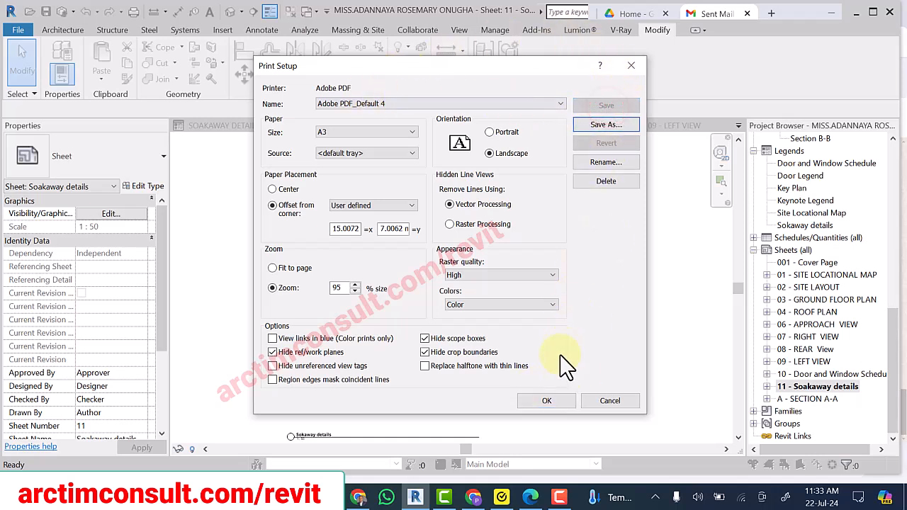
# - Accept the page setup and print the selected sheets to PDF
pyautogui.click(546, 401)
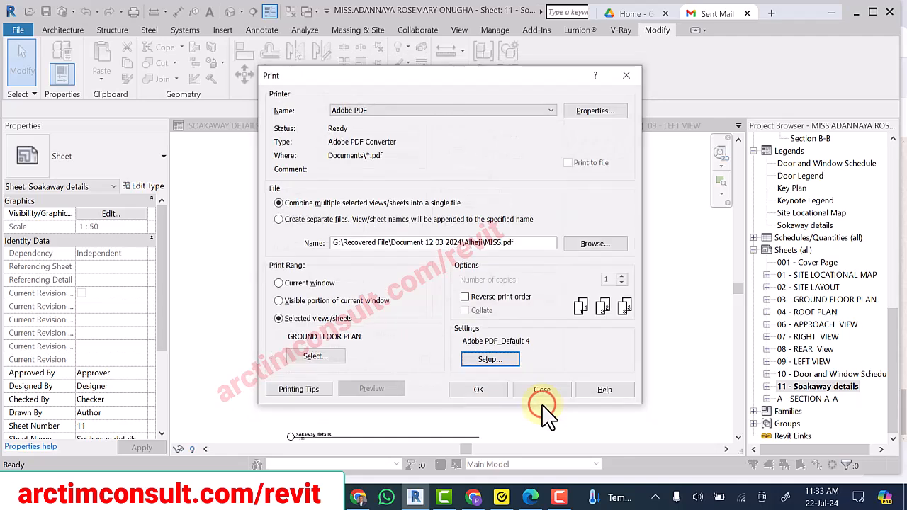
pyautogui.moveTo(478, 389)
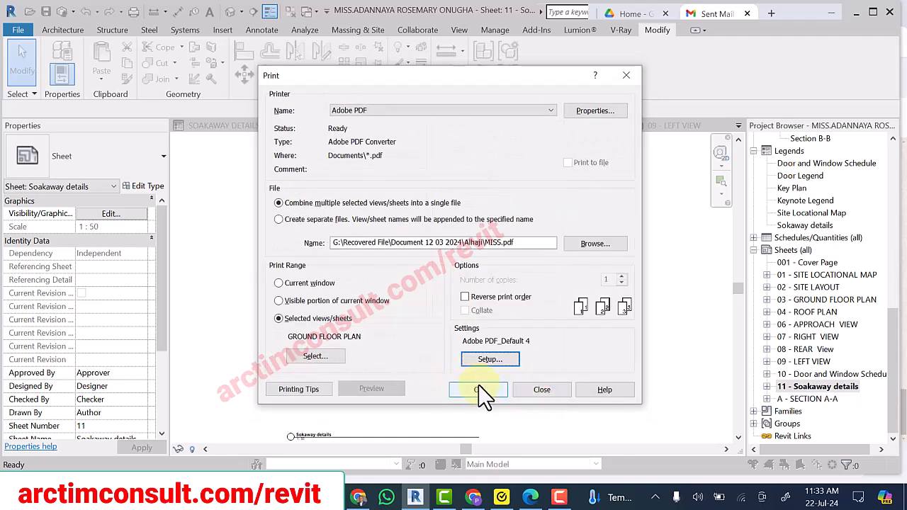
pyautogui.click(479, 389)
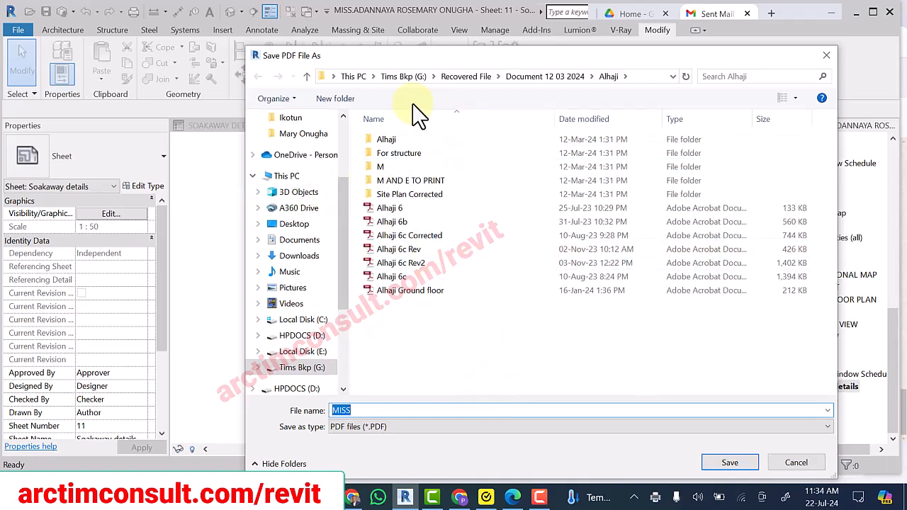
pyautogui.click(299, 240)
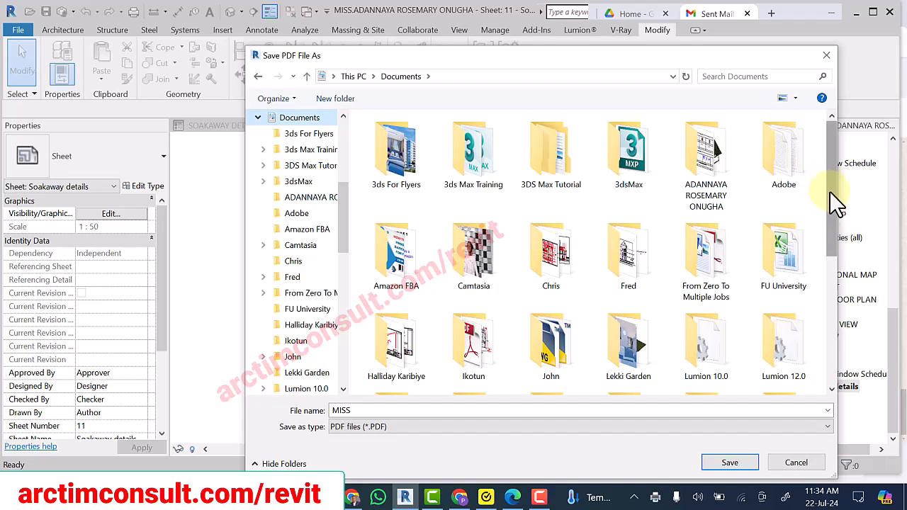
pyautogui.scroll(-3)
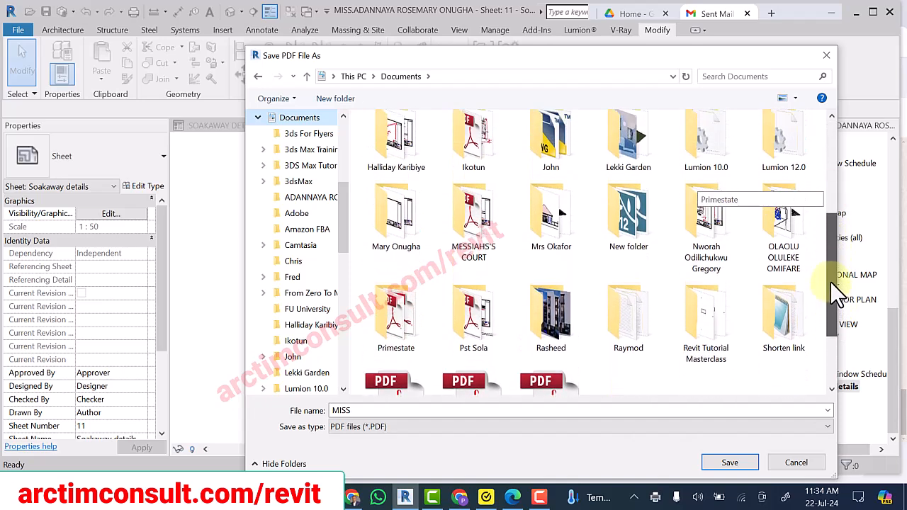
pyautogui.scroll(3)
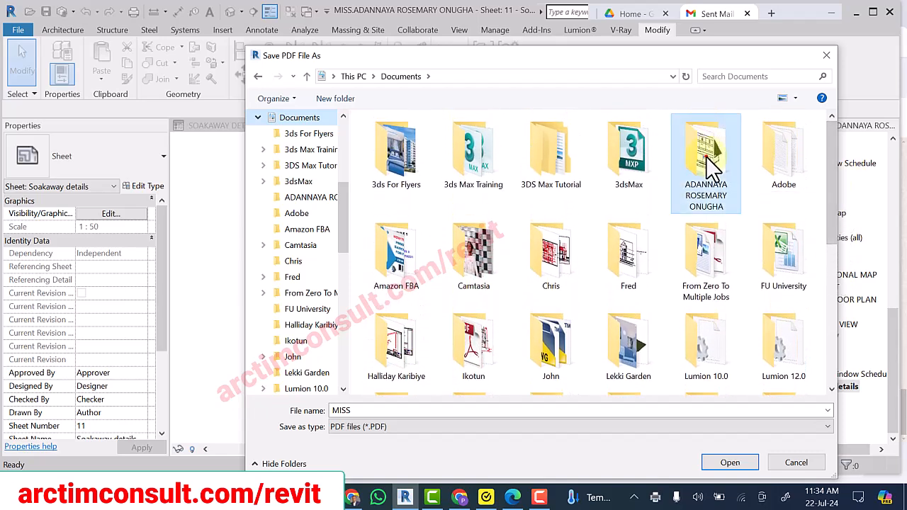
pyautogui.doubleClick(705, 149)
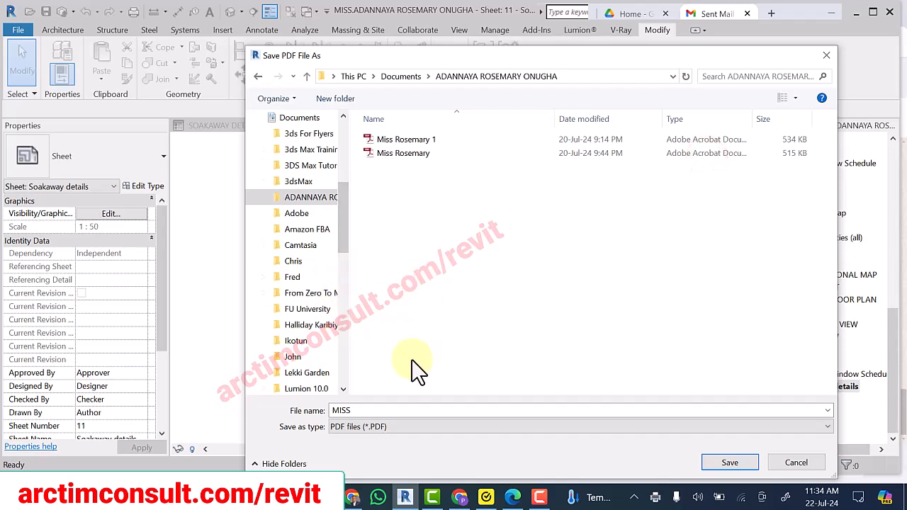
pyautogui.moveTo(422, 159)
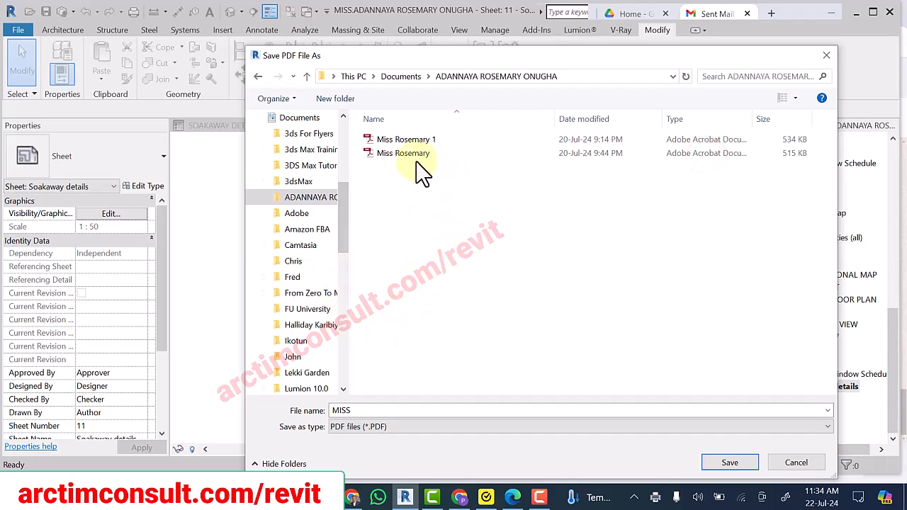
pyautogui.click(403, 153)
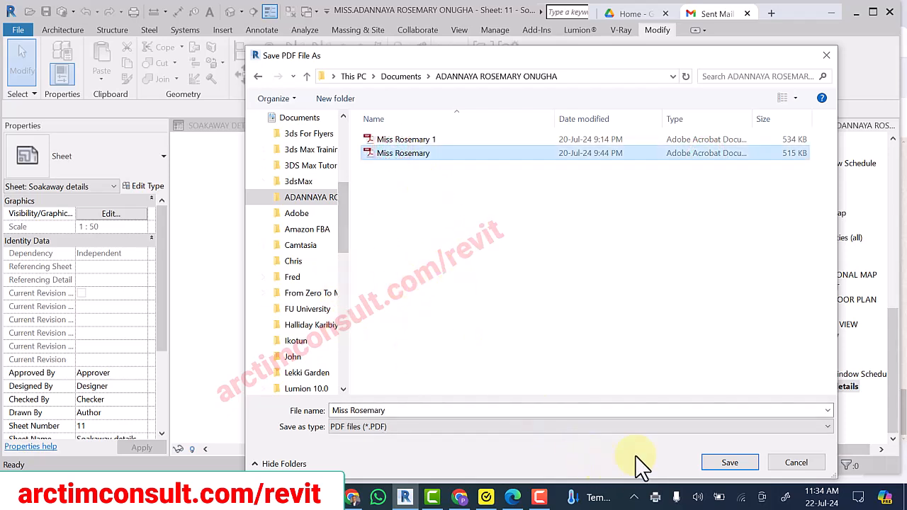
pyautogui.moveTo(730, 462)
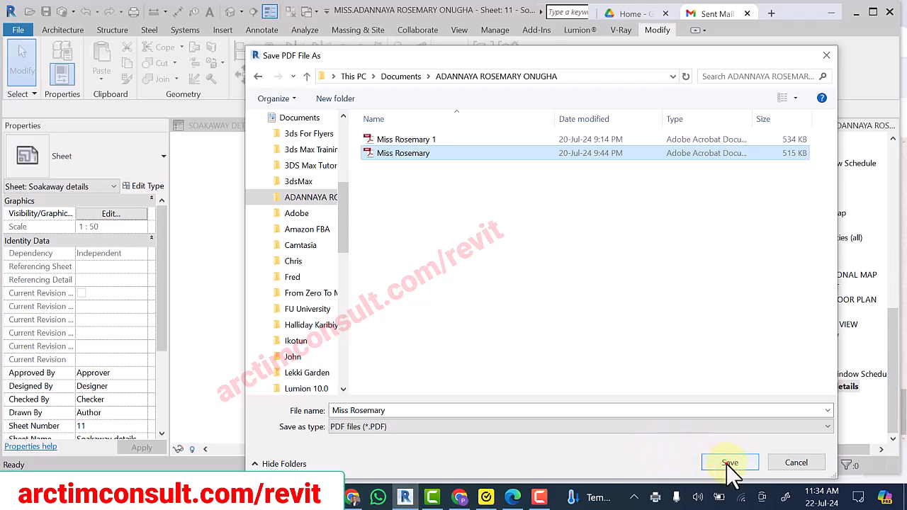
pyautogui.click(729, 462)
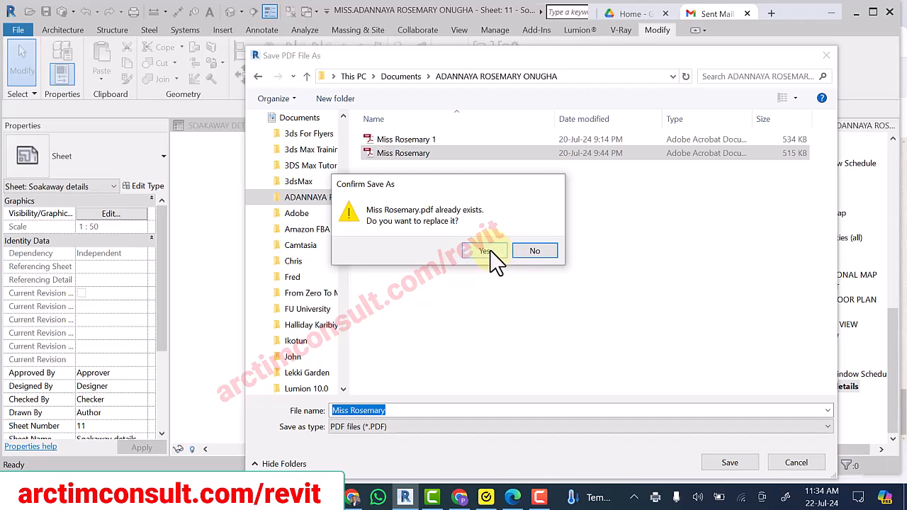
pyautogui.click(482, 251)
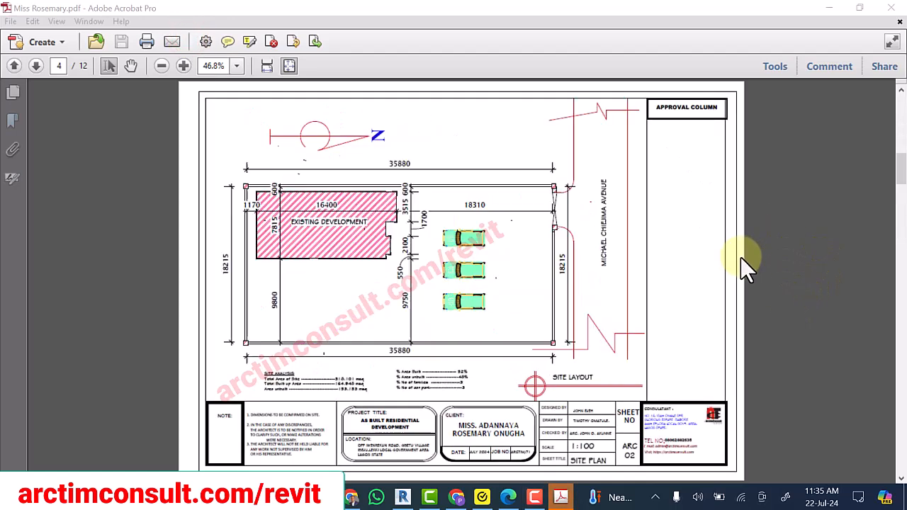
# - Page through the Miss Rosemary PDF to the last sheet, then back to the rear elevation
pyautogui.click(35, 65)
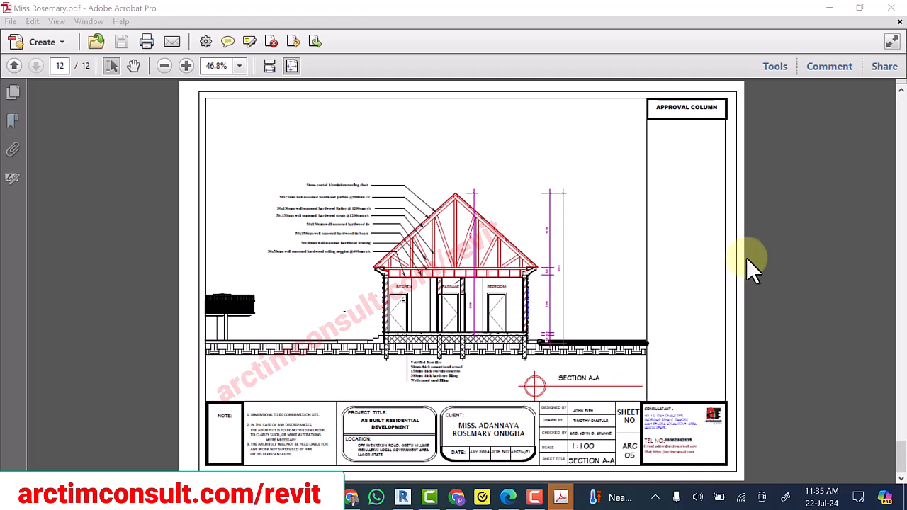
pyautogui.moveTo(780, 319)
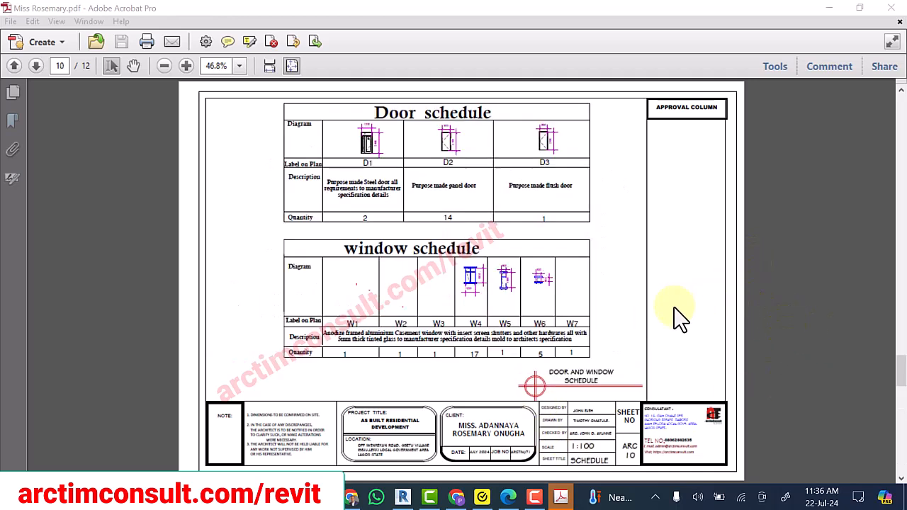
pyautogui.click(14, 66)
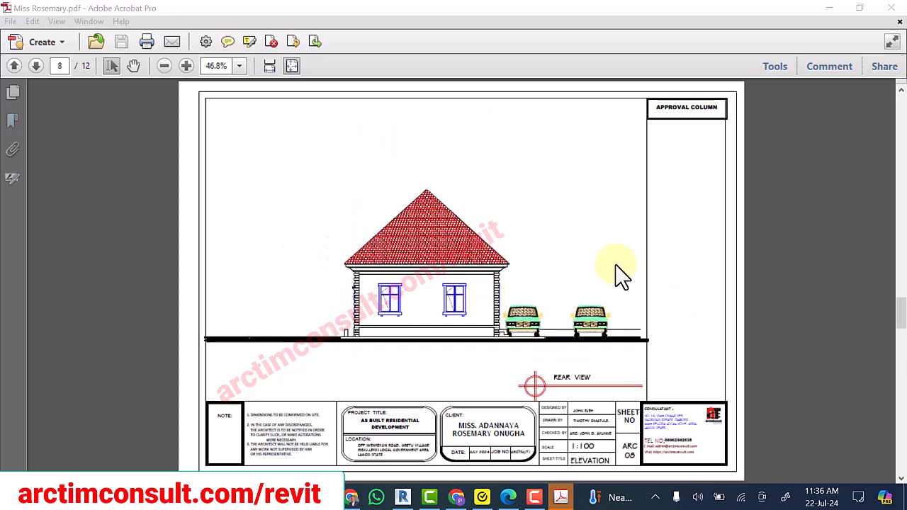
pyautogui.moveTo(613, 266)
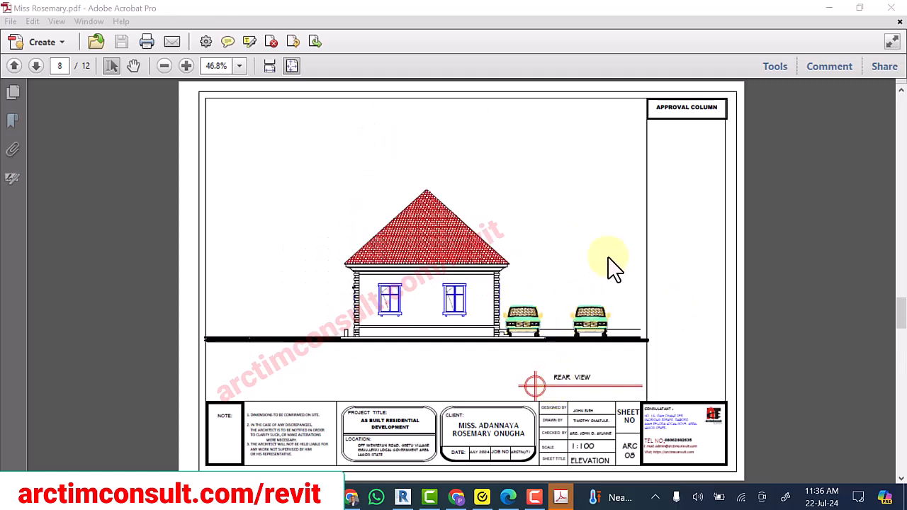
pyautogui.moveTo(546, 237)
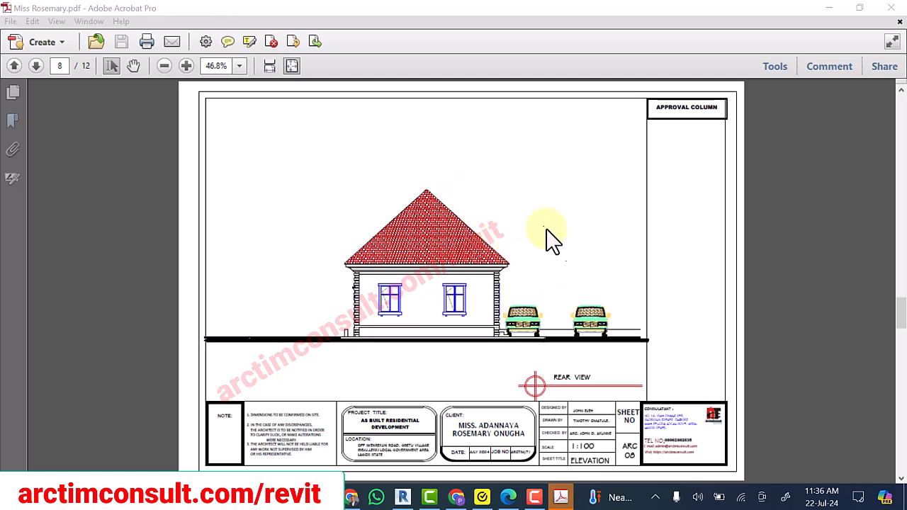
pyautogui.moveTo(496, 209)
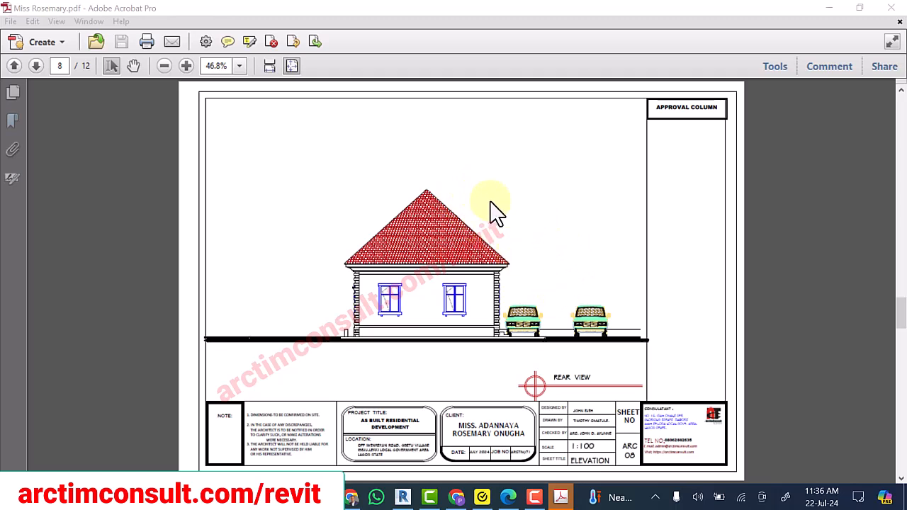
pyautogui.moveTo(617, 305)
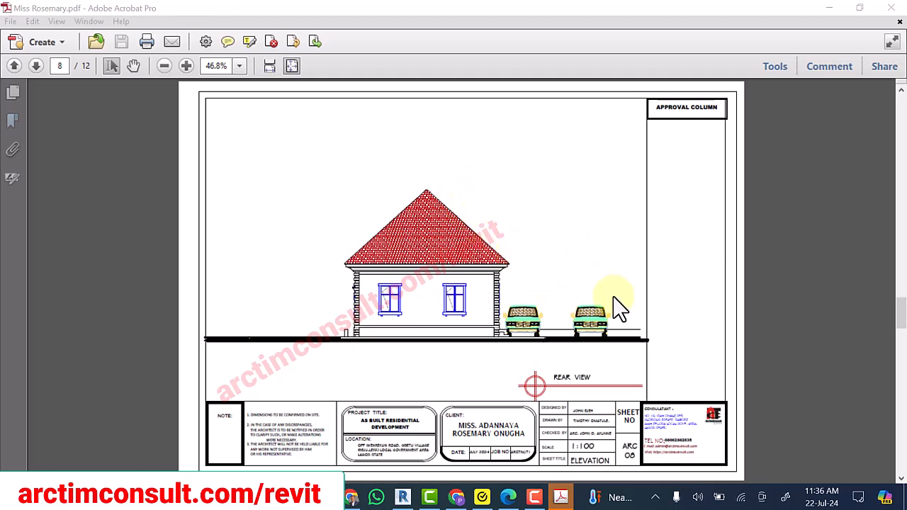
pyautogui.moveTo(613, 394)
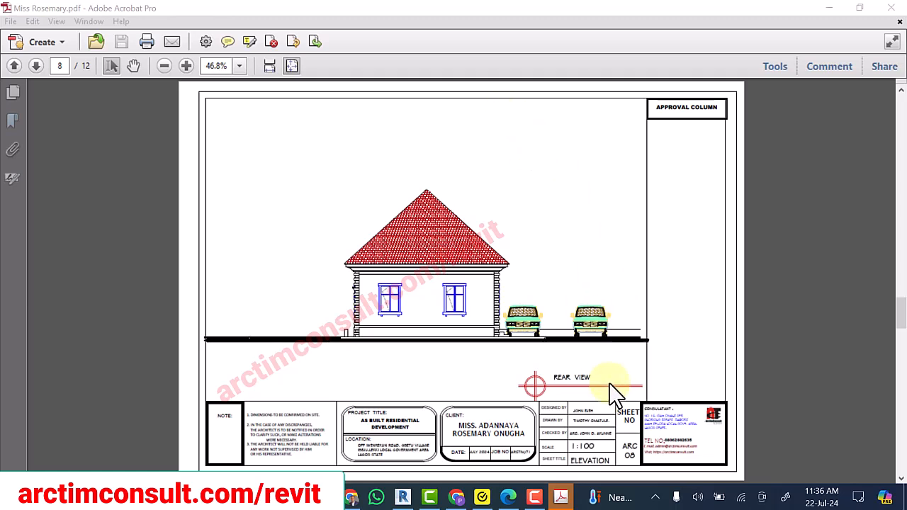
pyautogui.moveTo(684, 198)
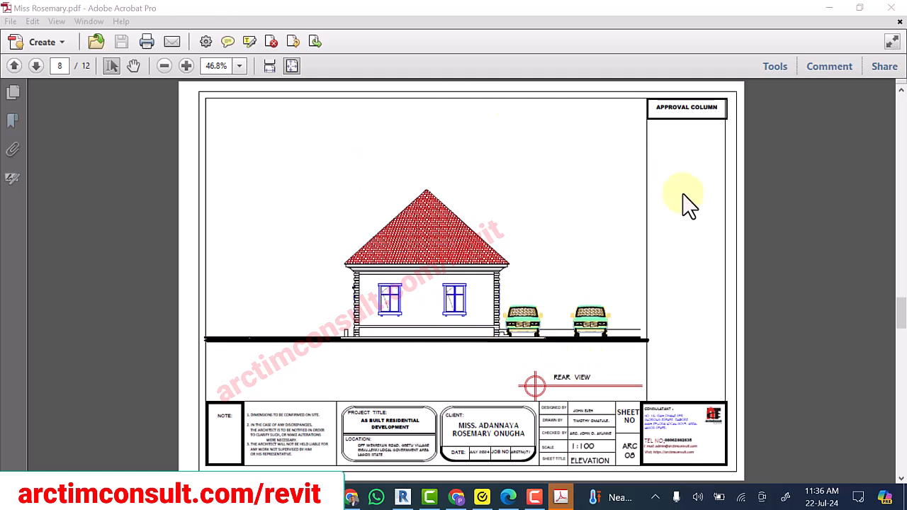
pyautogui.moveTo(691, 223)
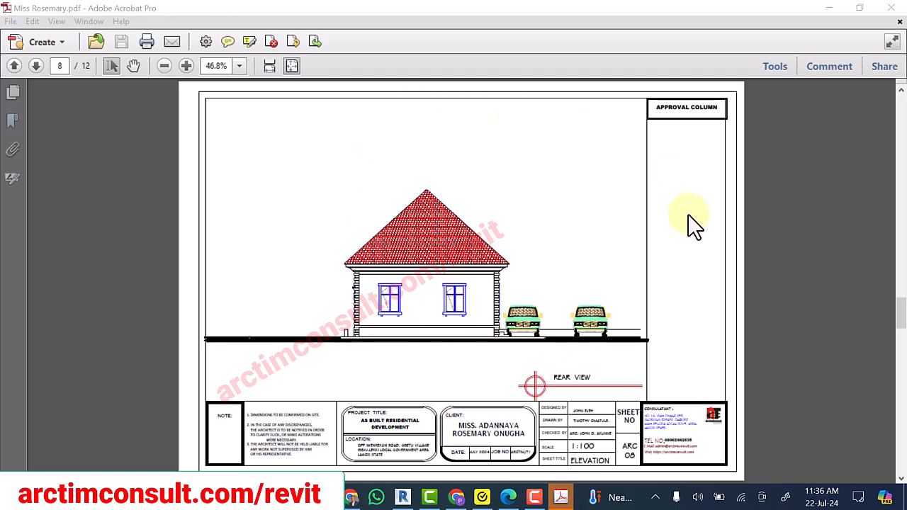
pyautogui.moveTo(453, 191)
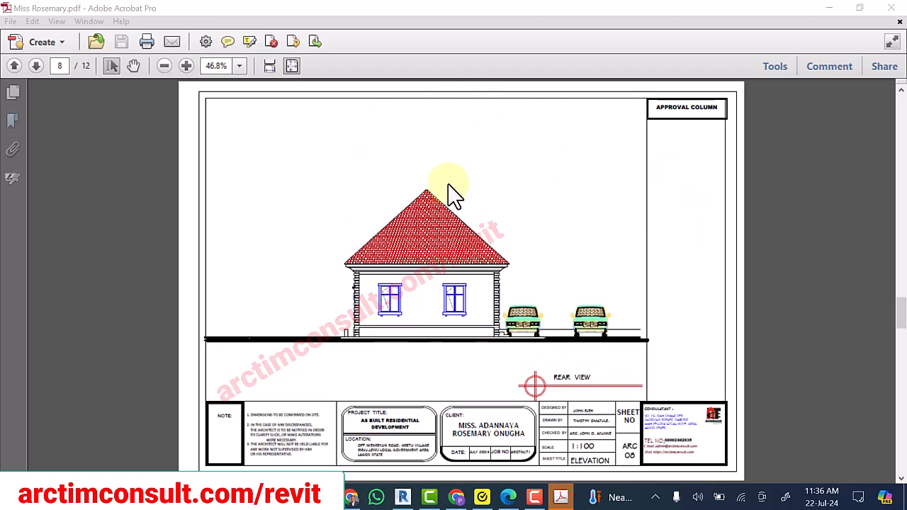
pyautogui.moveTo(674, 489)
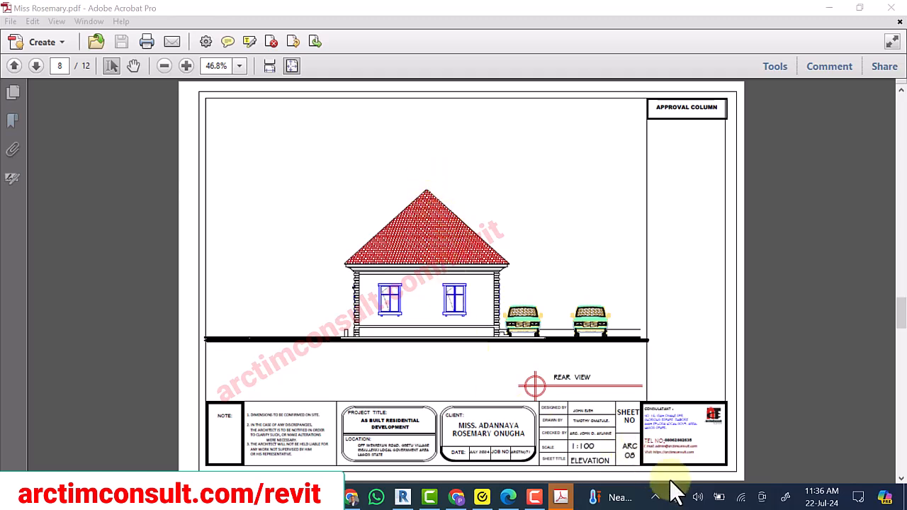
pyautogui.moveTo(492, 273)
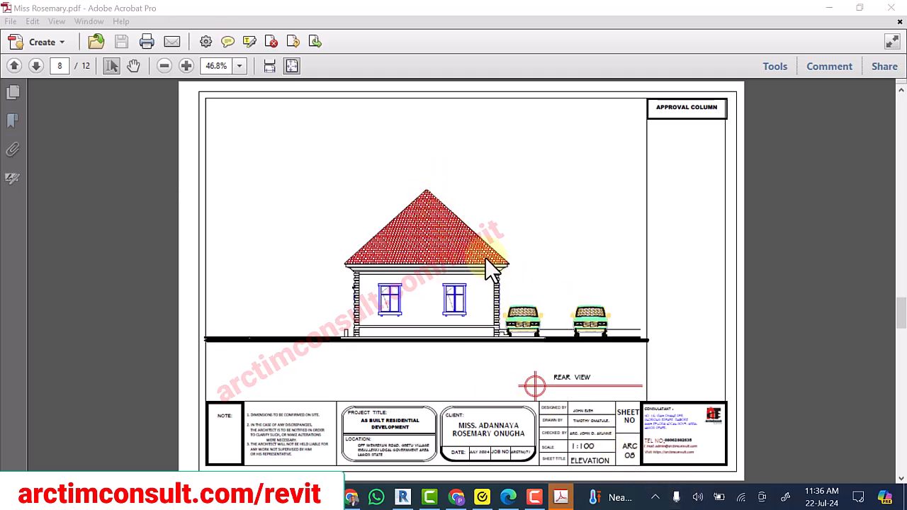
pyautogui.moveTo(700, 205)
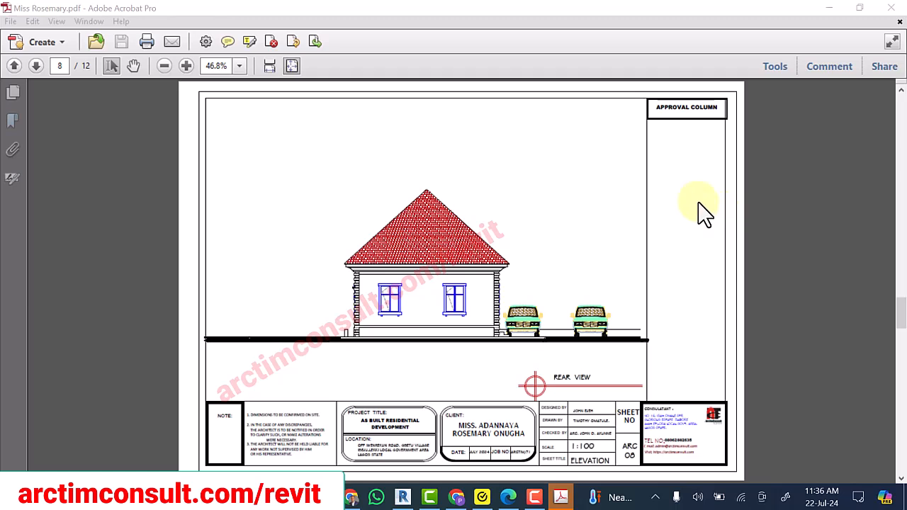
pyautogui.moveTo(613, 241)
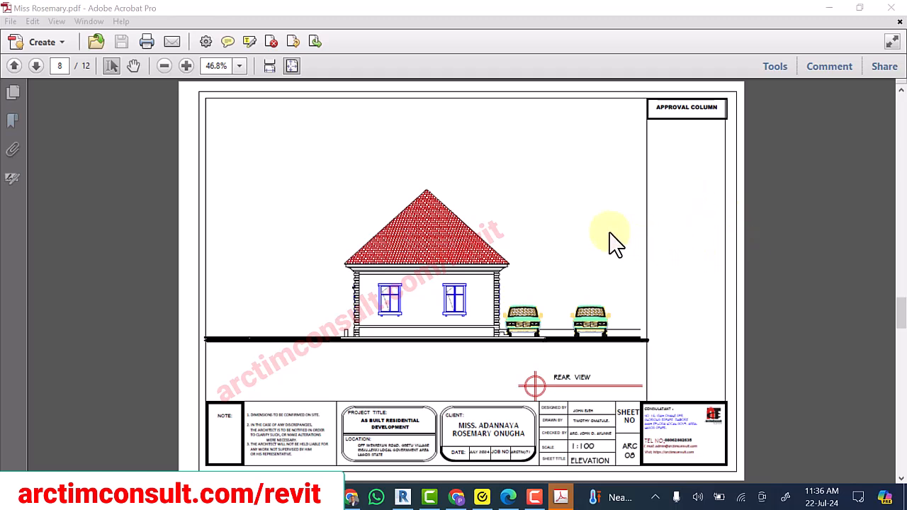
pyautogui.moveTo(613, 167)
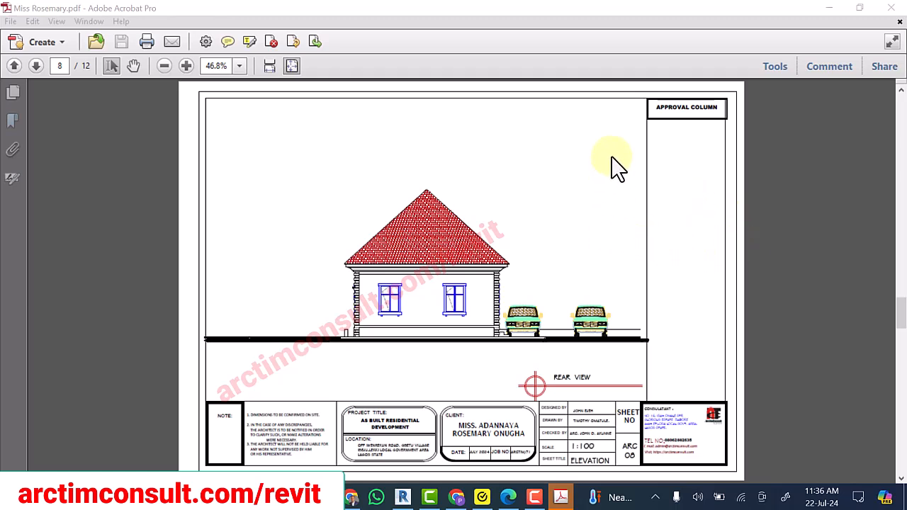
pyautogui.moveTo(552, 273)
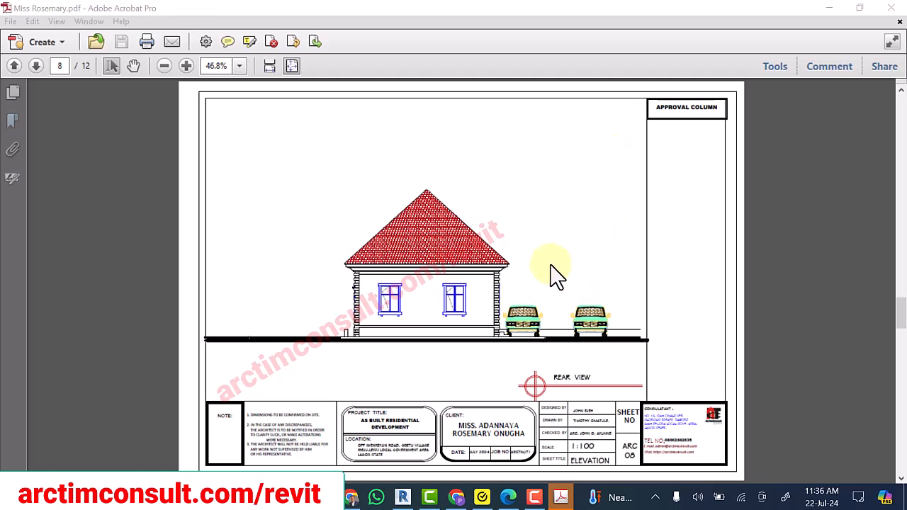
pyautogui.moveTo(663, 163)
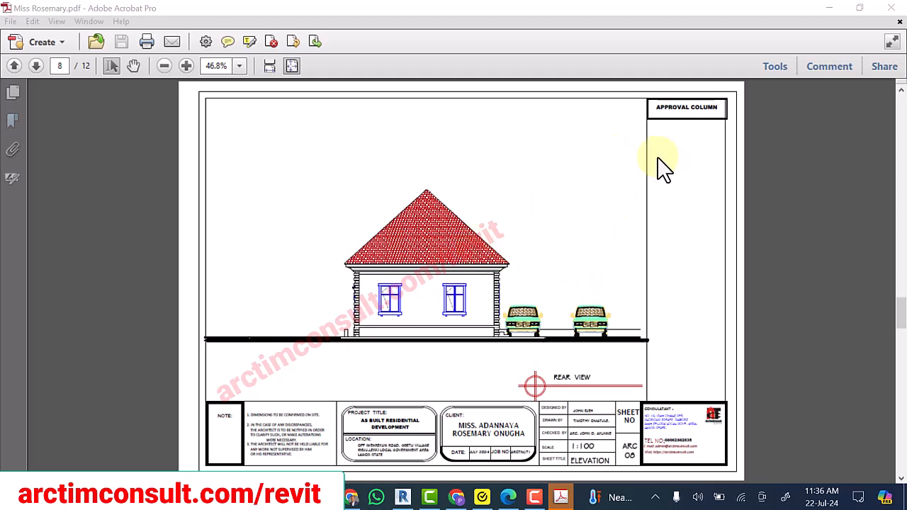
pyautogui.moveTo(666, 226)
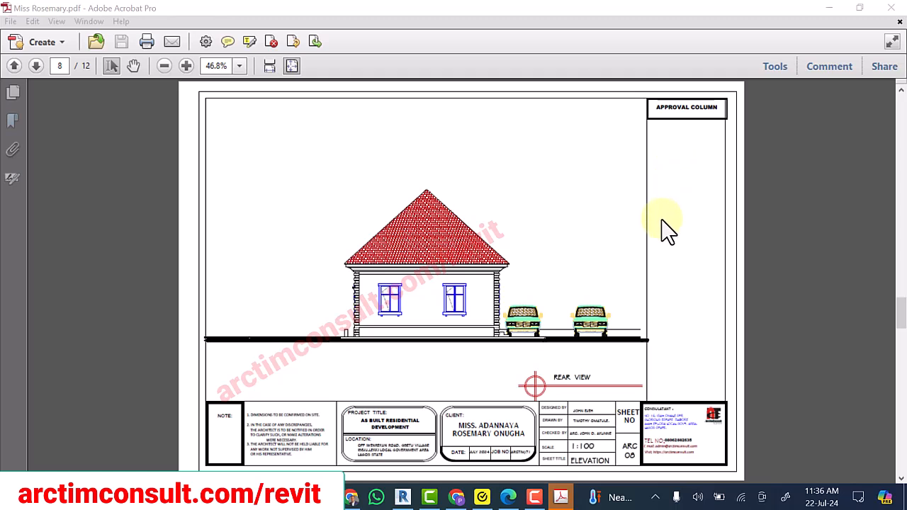
pyautogui.moveTo(549, 141)
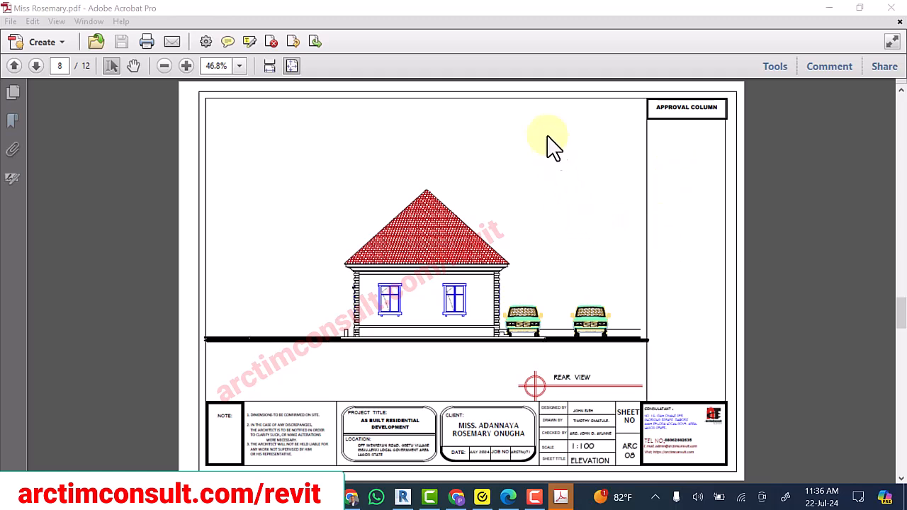
pyautogui.moveTo(618, 273)
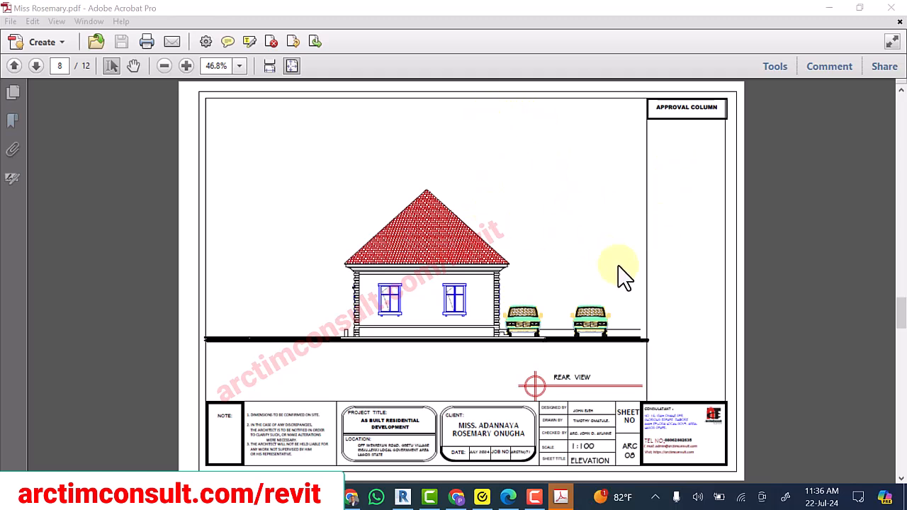